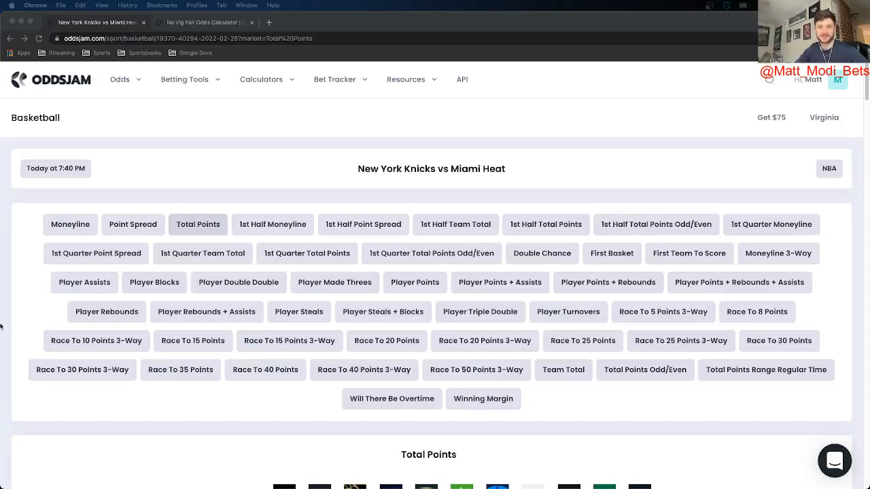
{"action": "mouse_move", "coordinate": [596, 139]}
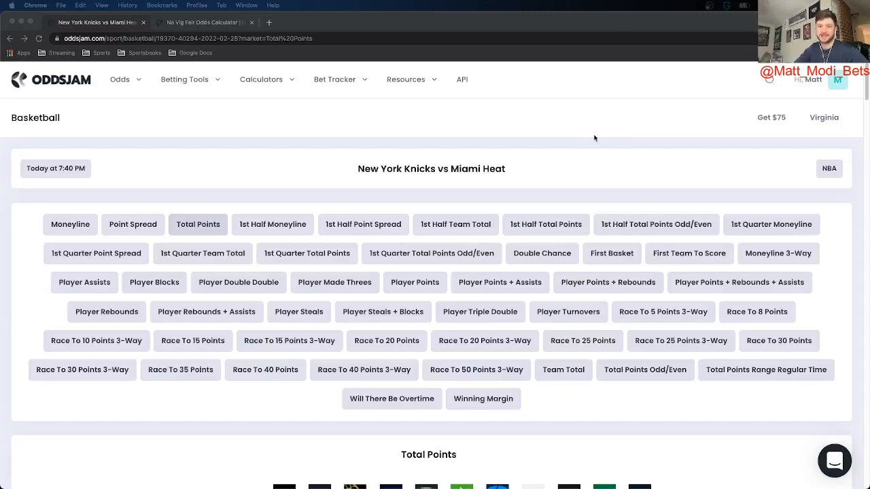
Scroll the Knicks vs Heat Total Points table down to the 211–214 over/under lines
{"action": "double_click", "coordinate": [478, 168]}
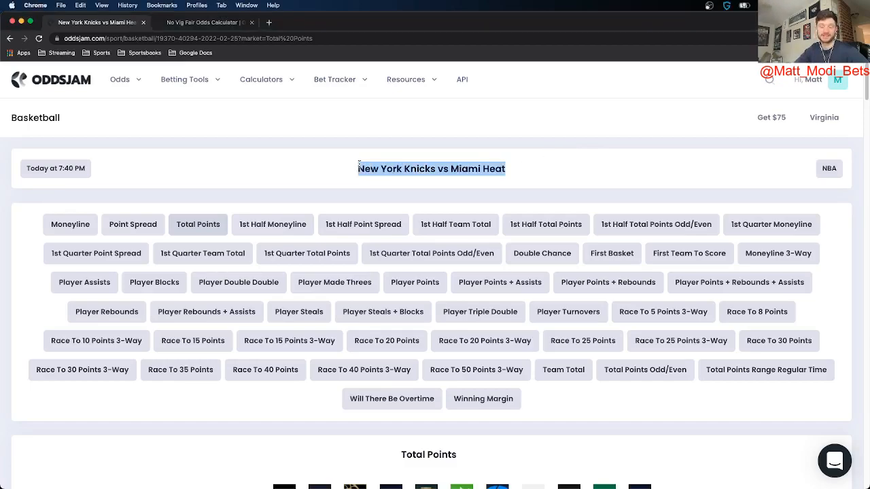
{"action": "scroll", "scroll_direction": "down", "scroll_amount": 3}
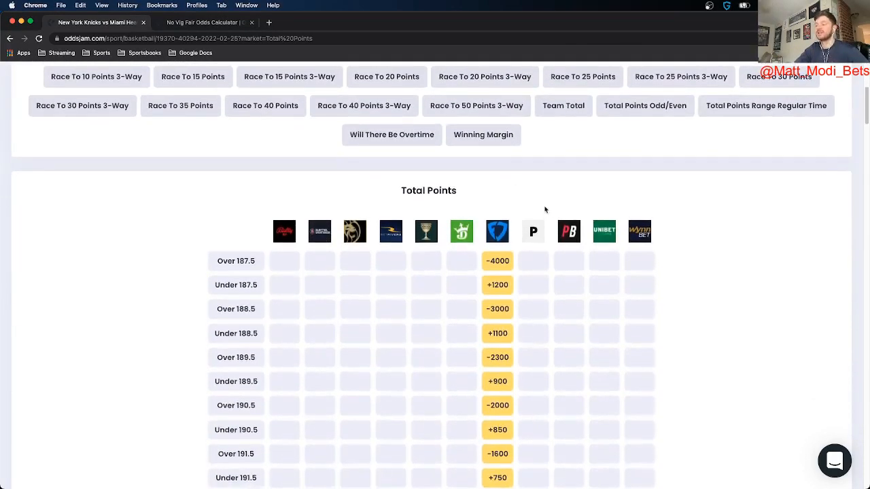
{"action": "mouse_move", "coordinate": [533, 231]}
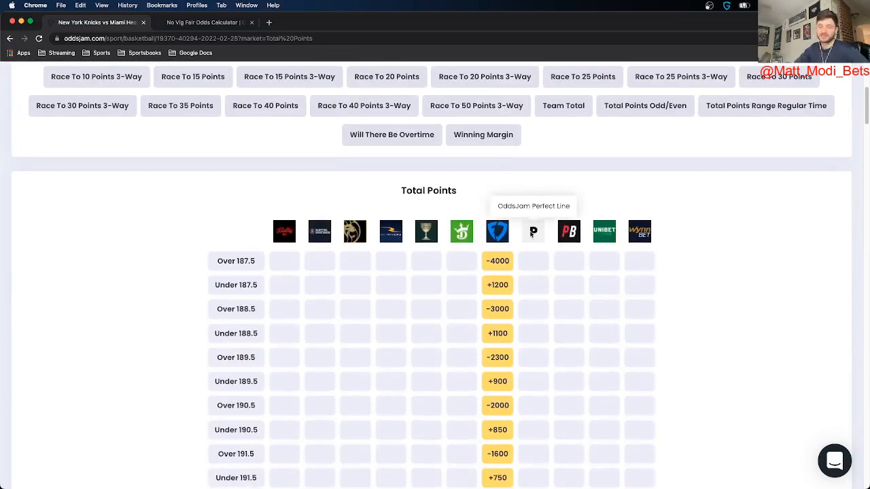
{"action": "scroll", "scroll_direction": "down", "scroll_amount": 3}
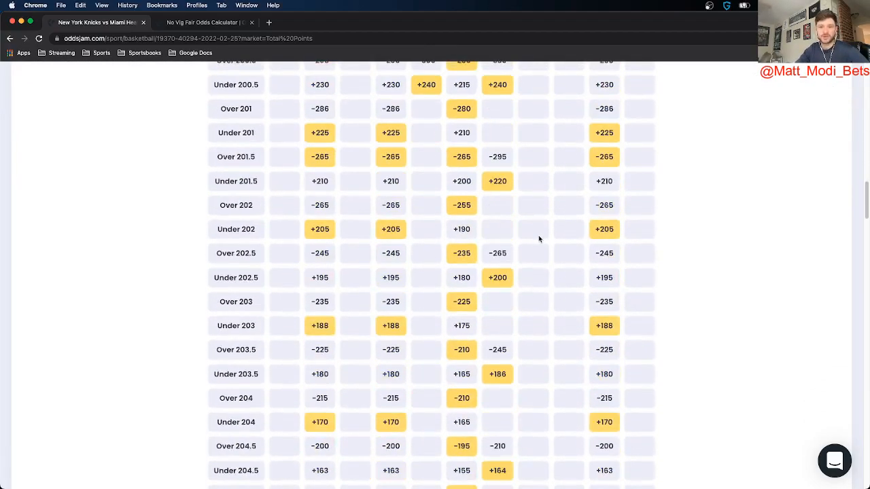
{"action": "scroll", "scroll_direction": "down", "scroll_amount": 3}
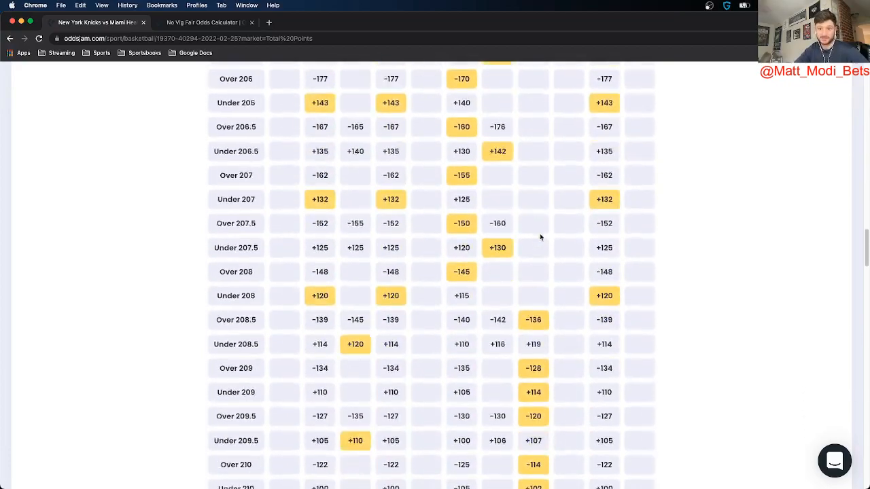
{"action": "scroll", "scroll_direction": "down", "scroll_amount": 3}
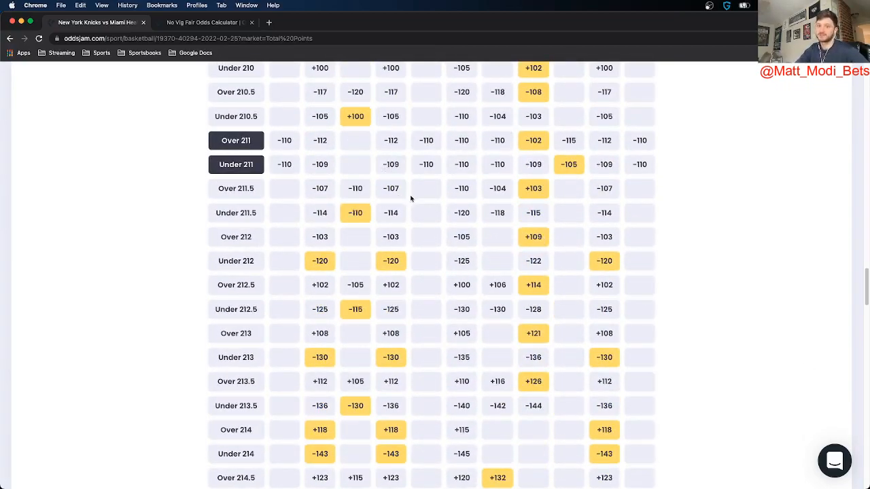
{"action": "mouse_move", "coordinate": [236, 163]}
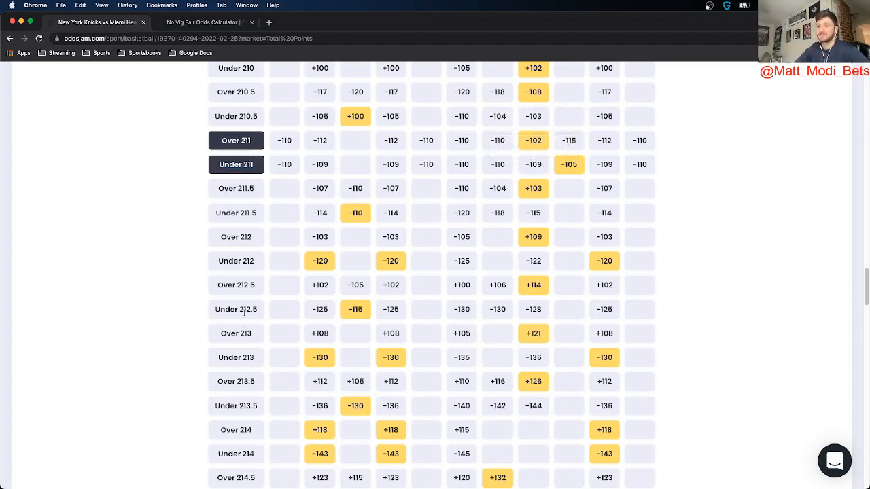
{"action": "double_click", "coordinate": [237, 309]}
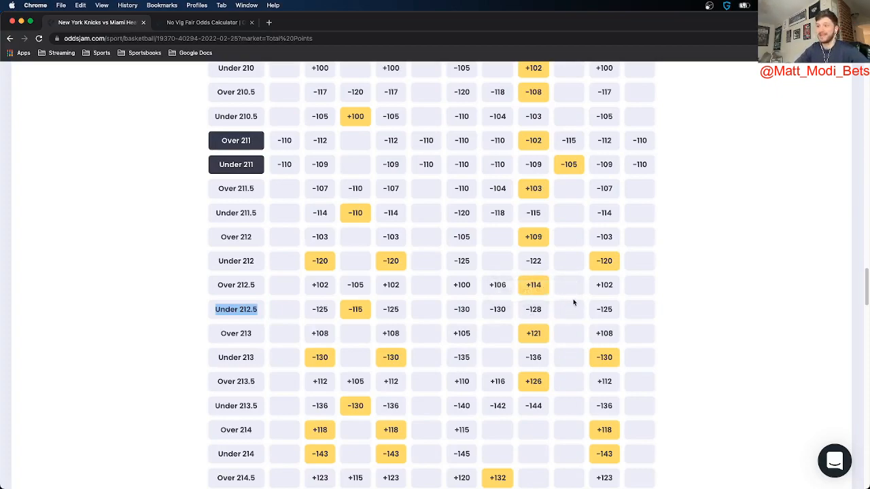
{"action": "mouse_move", "coordinate": [547, 285]}
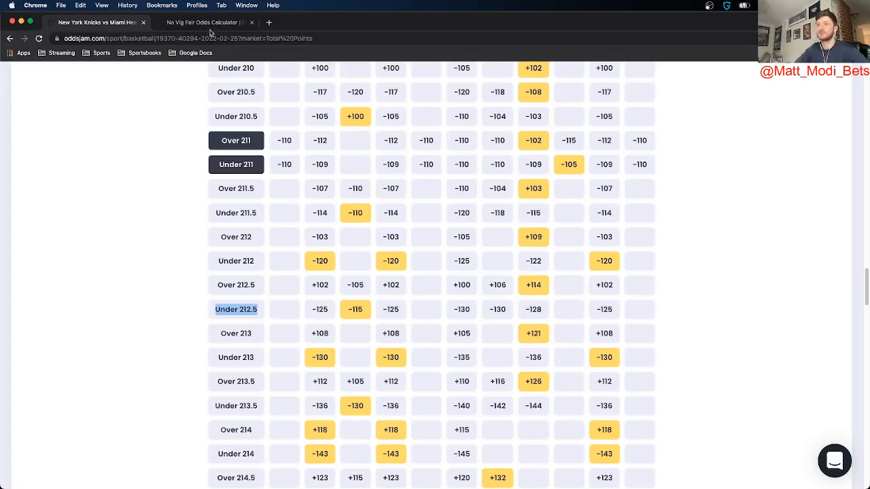
{"action": "left_click", "coordinate": [204, 22]}
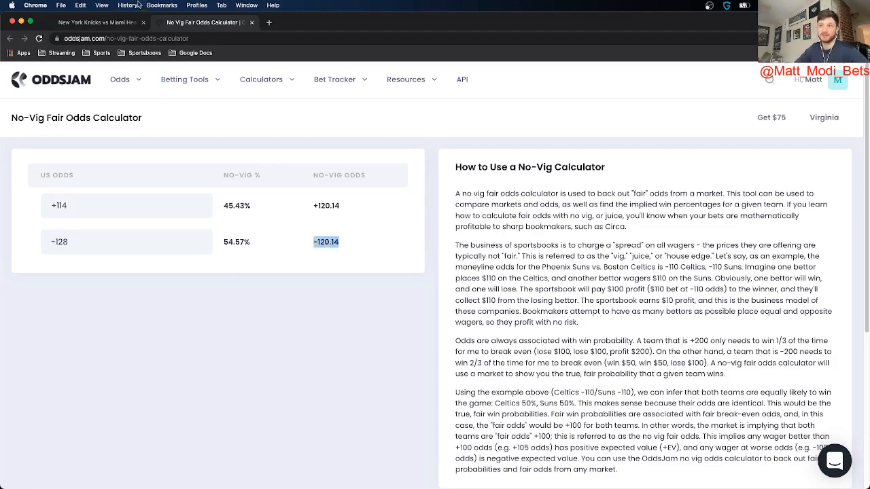
{"action": "left_click", "coordinate": [95, 22]}
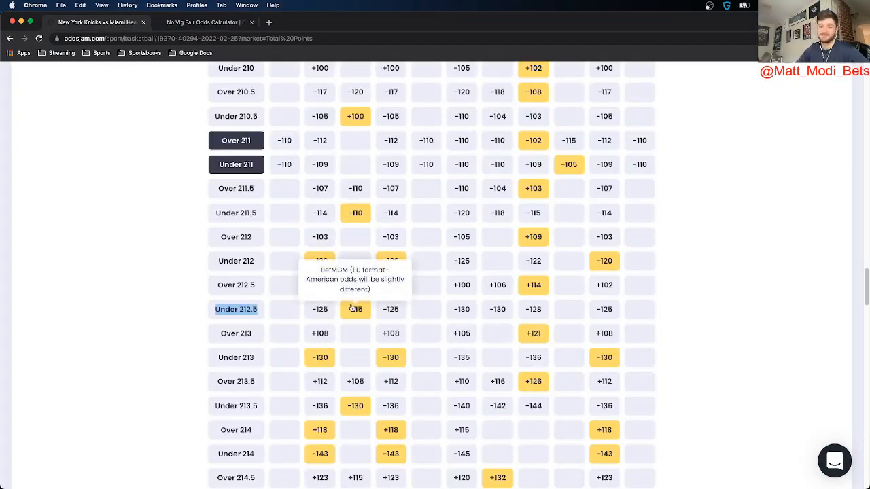
Add BetMGM's -115 Under 212.5 at $100 stake to the Bet Tracker
{"action": "left_click", "coordinate": [355, 310]}
{"action": "type", "text": "100"}
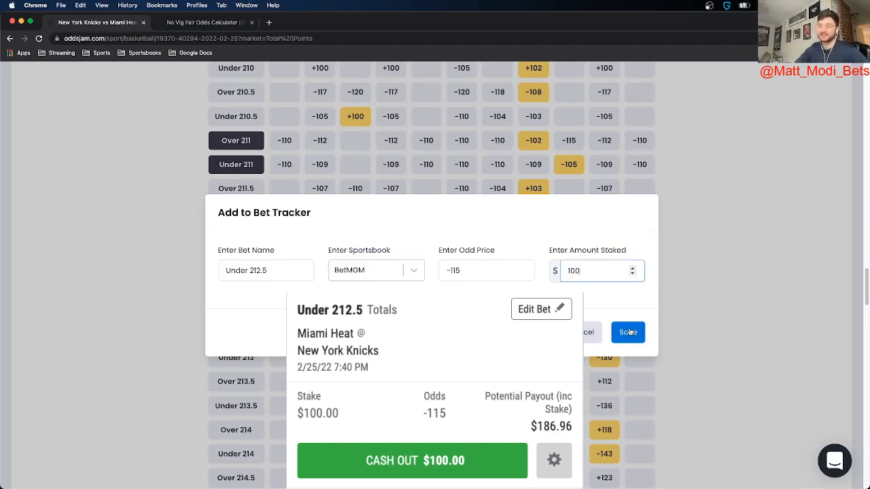
{"action": "left_click", "coordinate": [628, 332]}
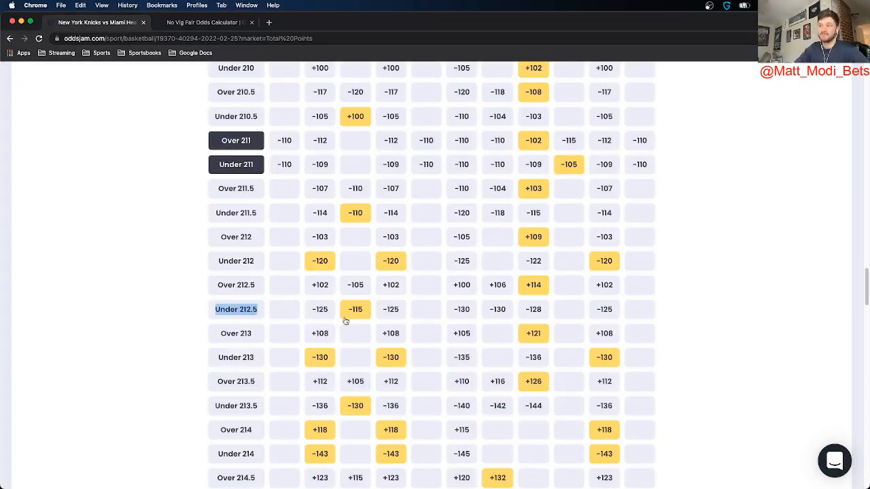
{"action": "scroll", "scroll_direction": "up", "scroll_amount": 3}
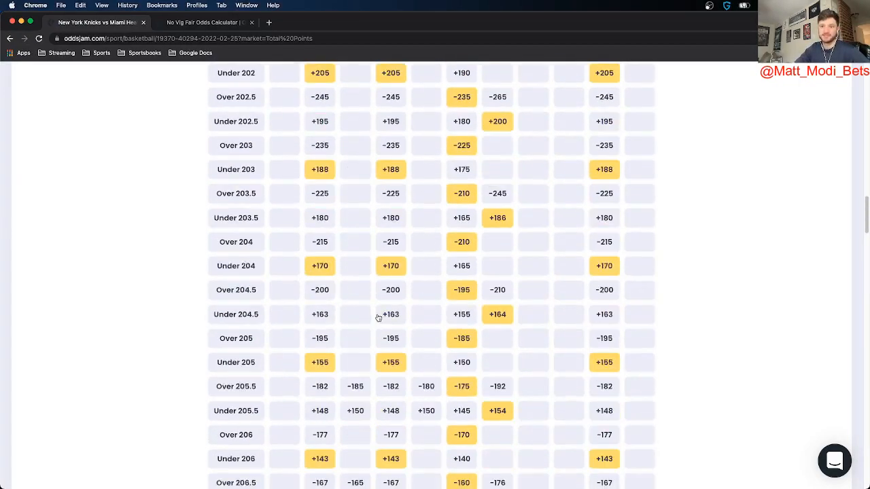